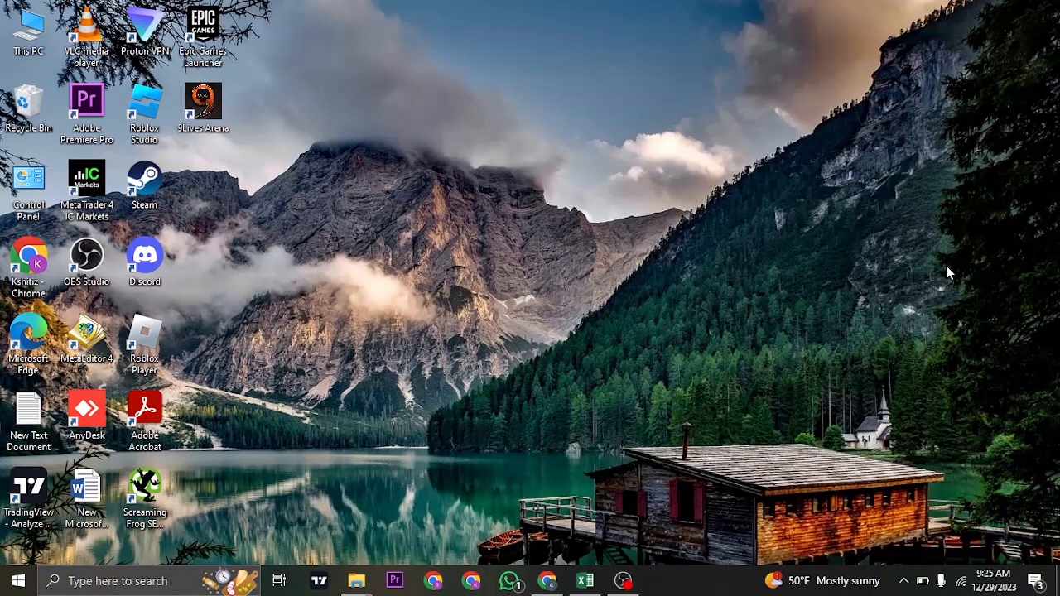
pyautogui.moveTo(911, 325)
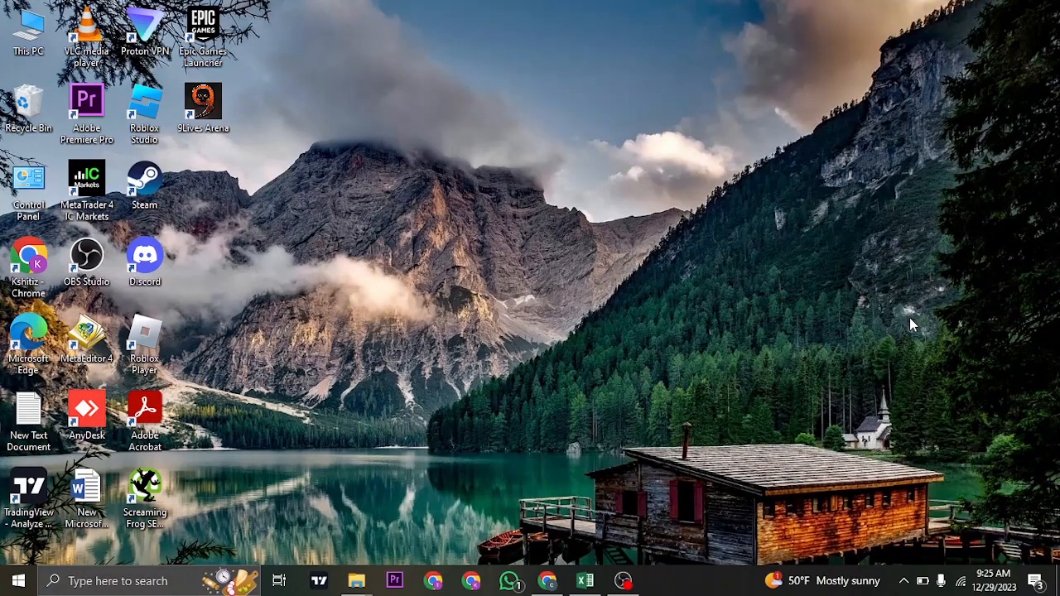
pyautogui.moveTo(911, 338)
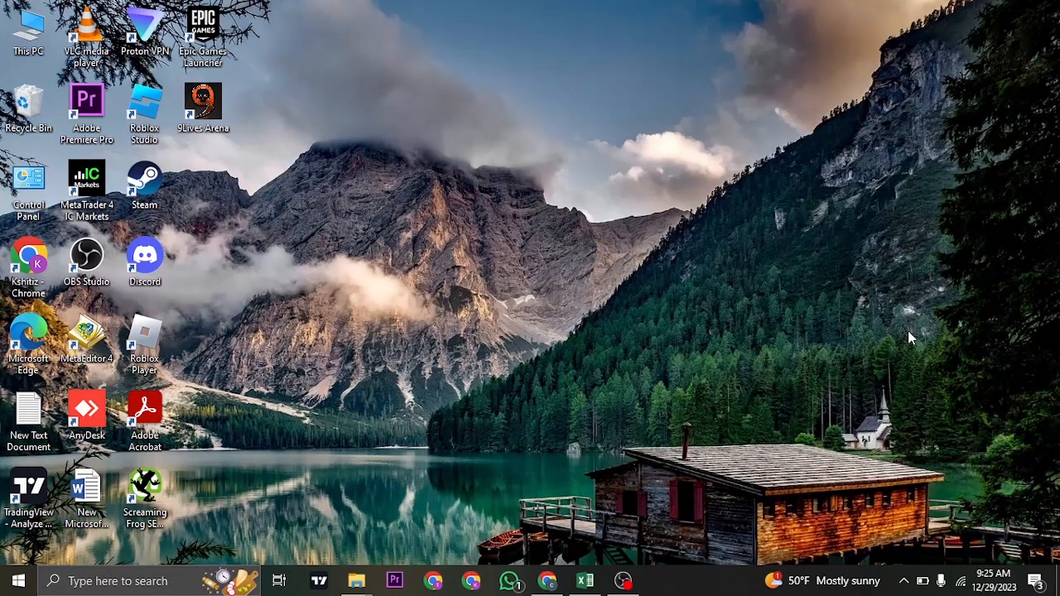
pyautogui.moveTo(903, 580)
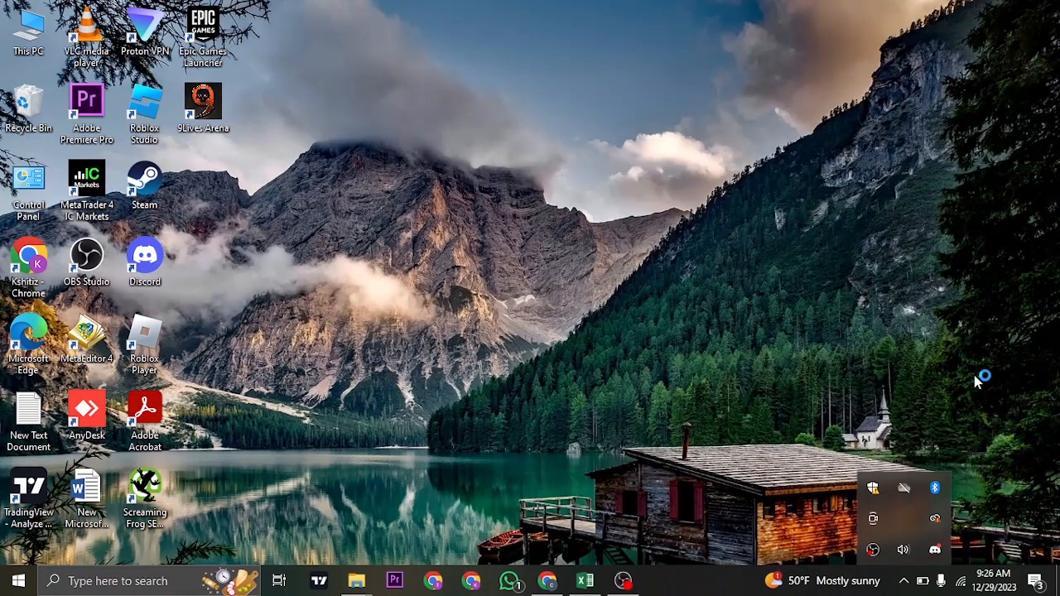
pyautogui.moveTo(980, 381)
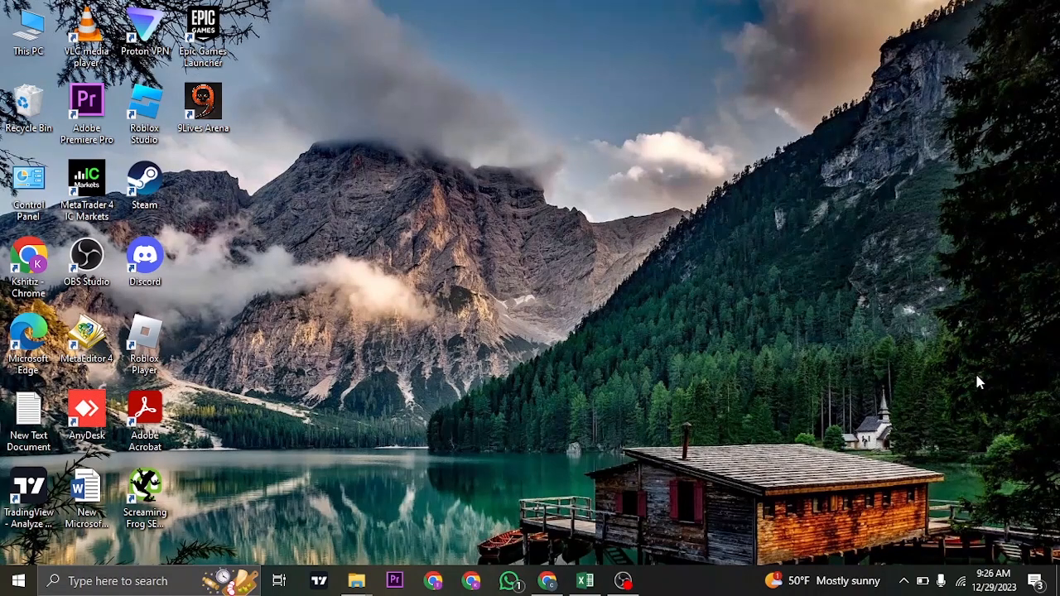
pyautogui.moveTo(745, 385)
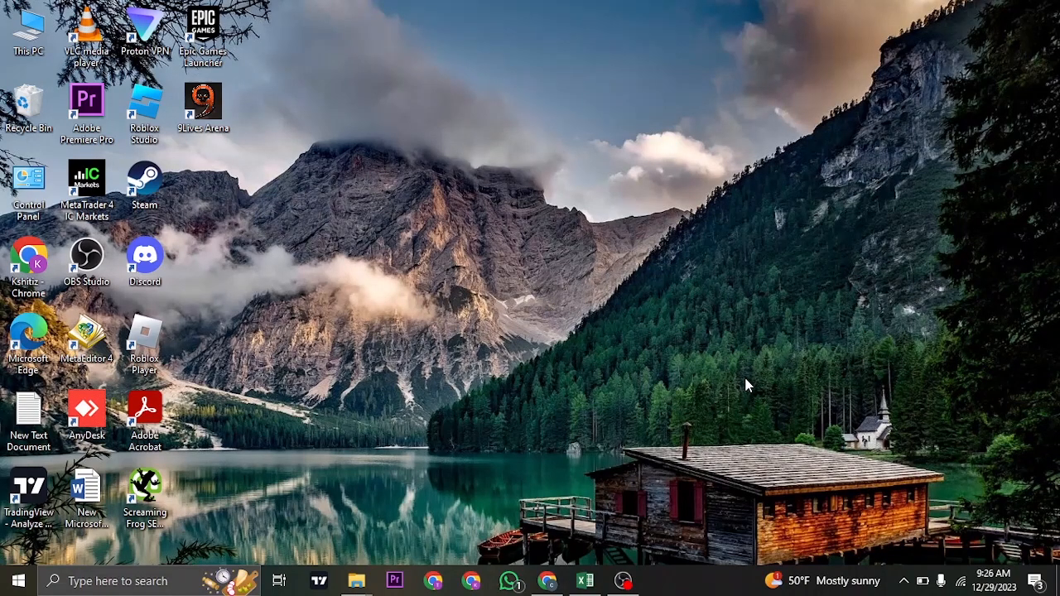
pyautogui.moveTo(733, 372)
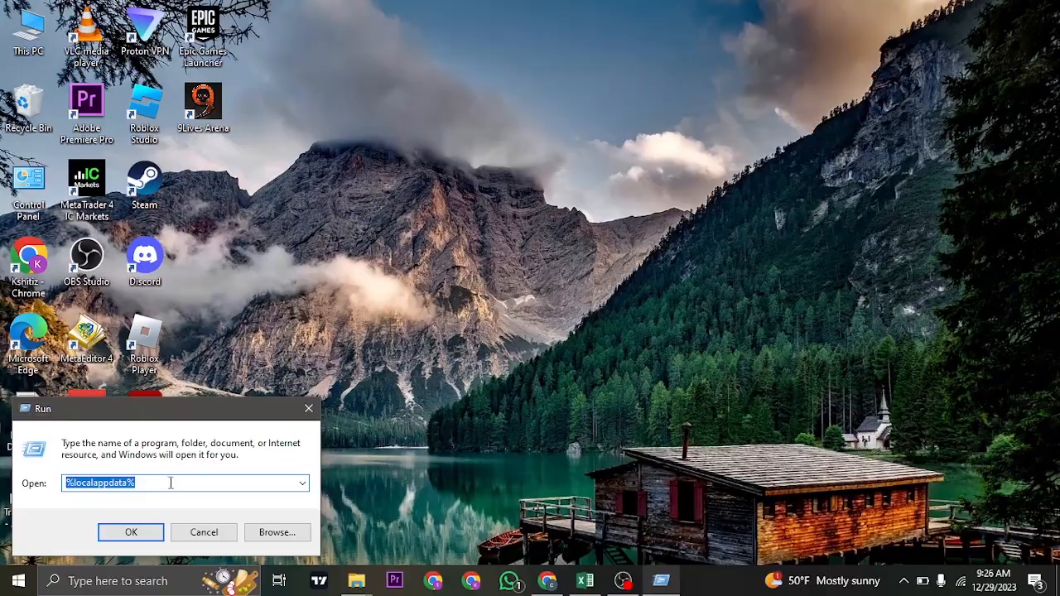
# - Confirm %localappdata% in the Run dialog to open the AppData Local folder
pyautogui.click(130, 531)
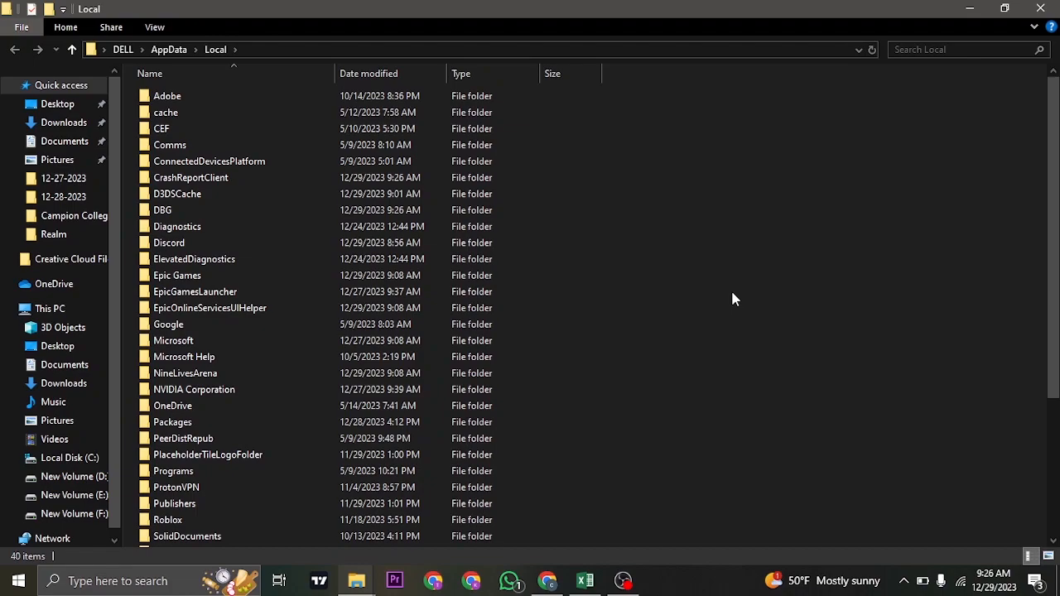
# - Open EpicGamesLauncher > Saved and select the webcache_4430 folder for deletion
pyautogui.click(194, 291)
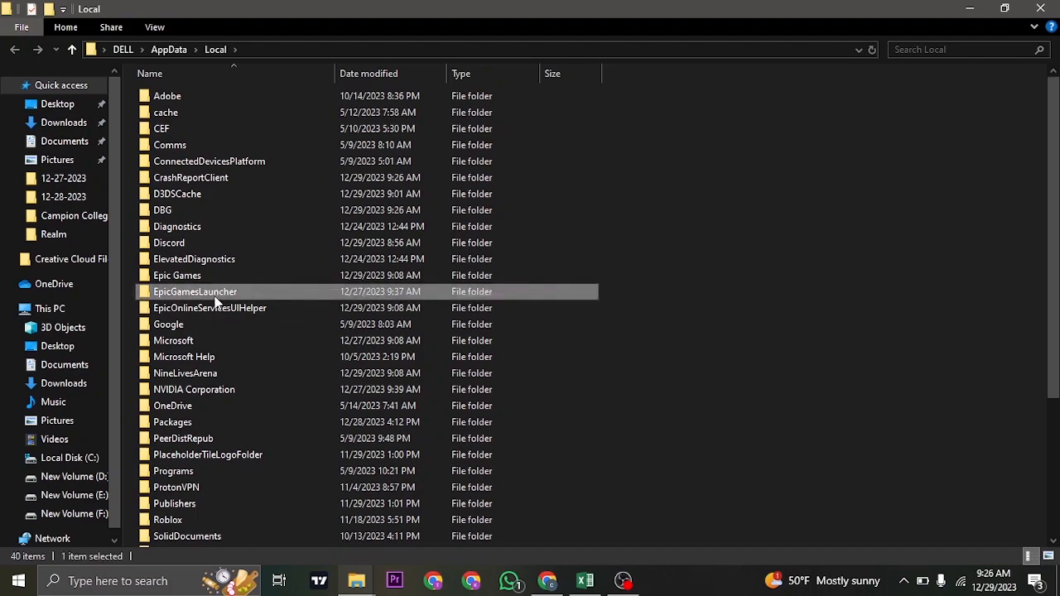
pyautogui.doubleClick(194, 292)
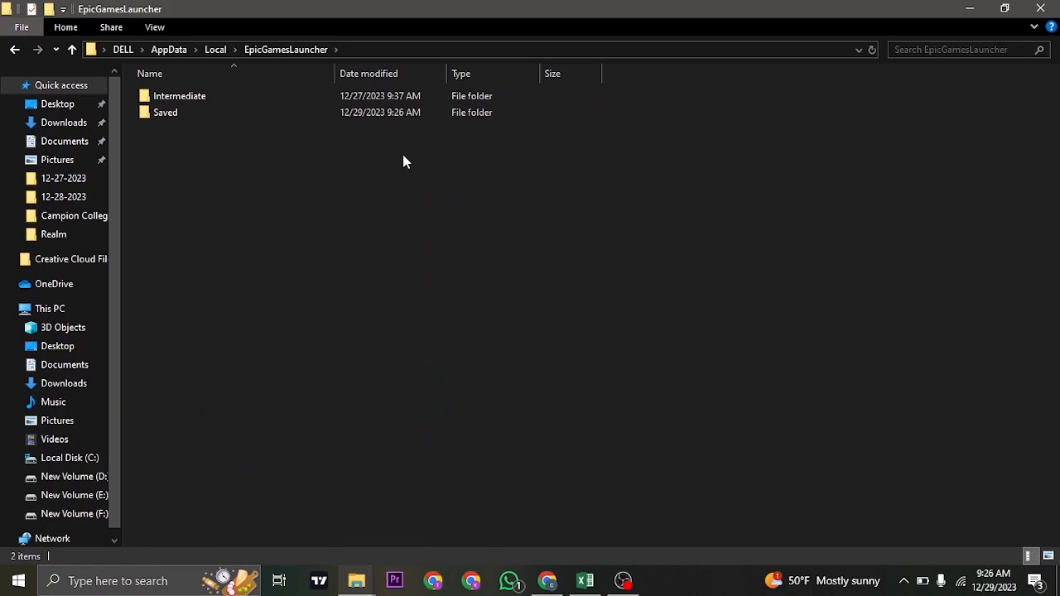
pyautogui.doubleClick(165, 112)
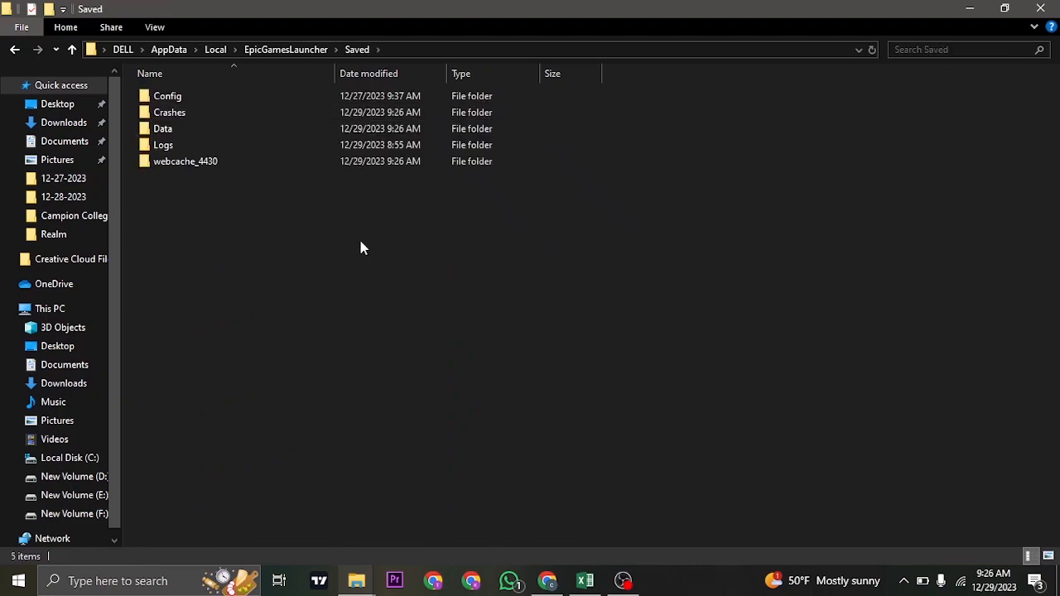
pyautogui.moveTo(165, 181)
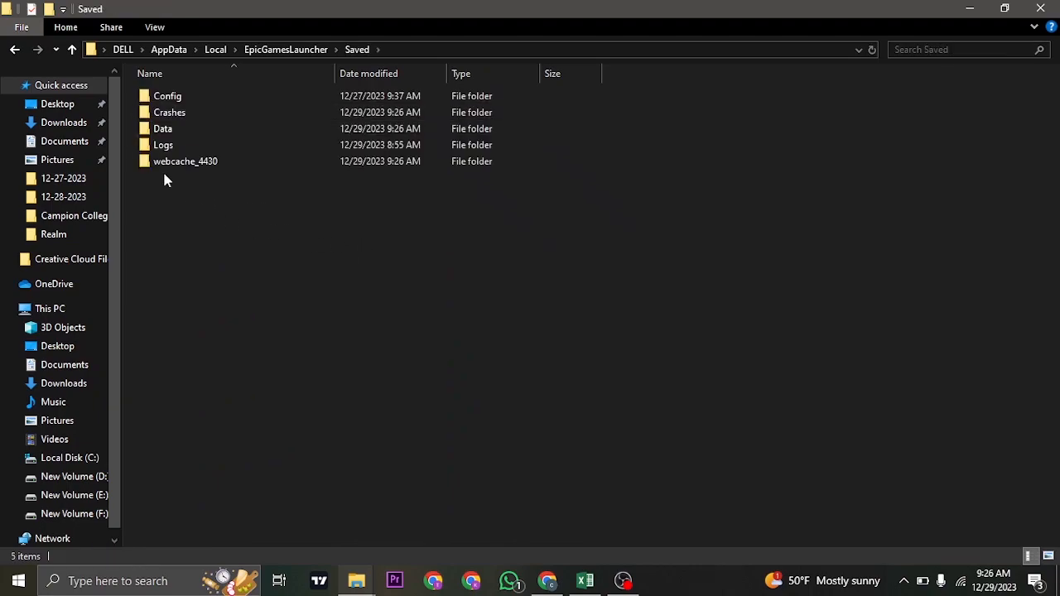
pyautogui.click(185, 161)
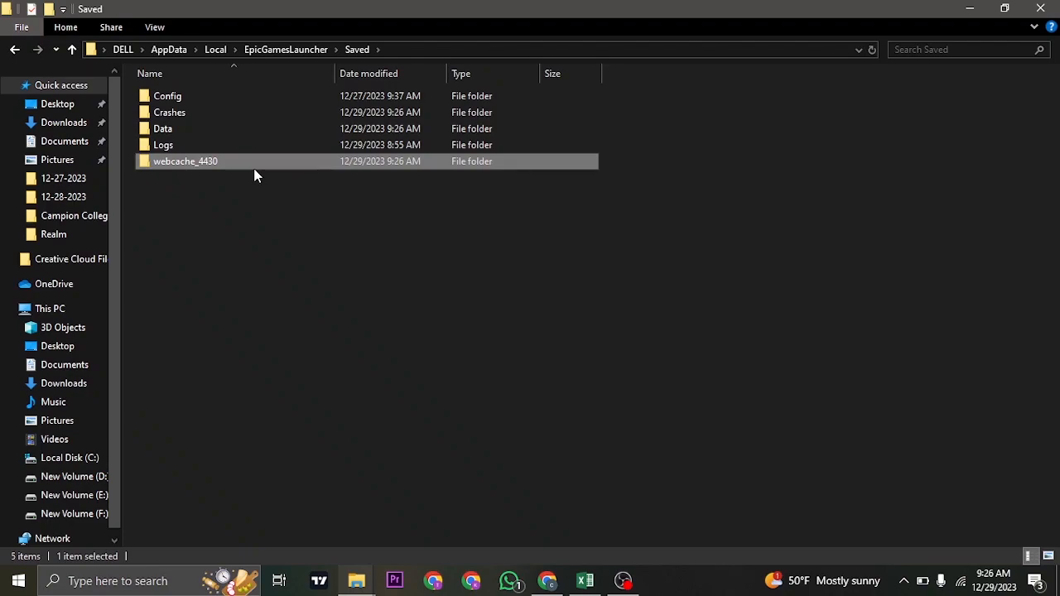
pyautogui.moveTo(282, 166)
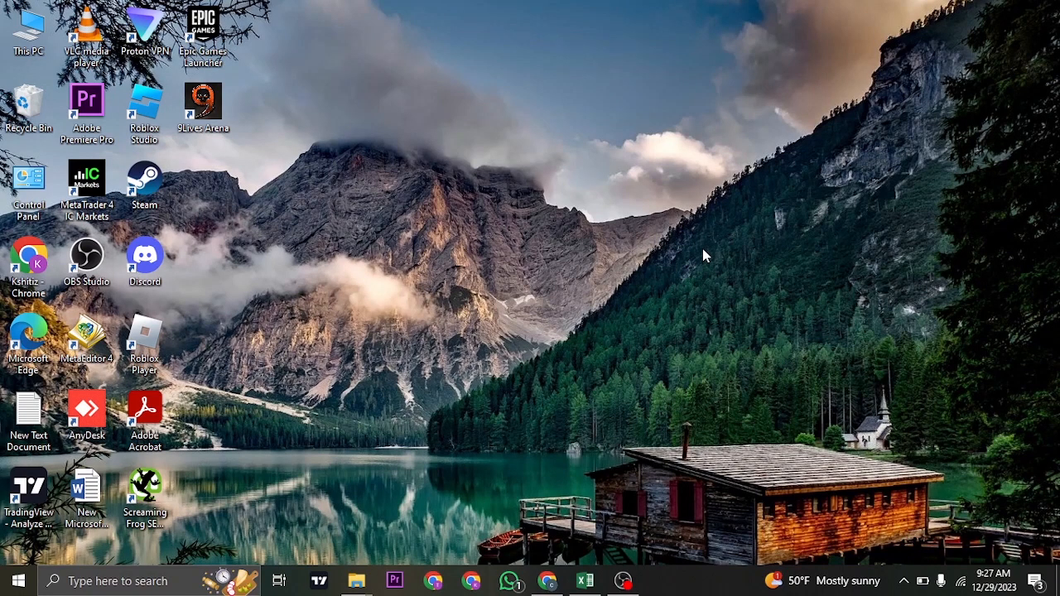
pyautogui.moveTo(883, 177)
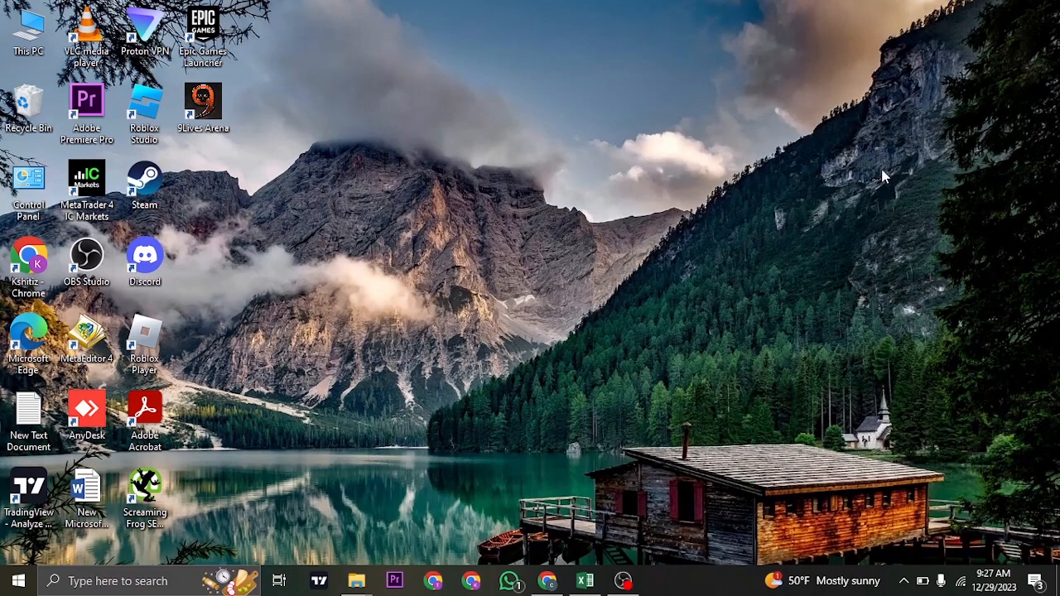
pyautogui.moveTo(924, 536)
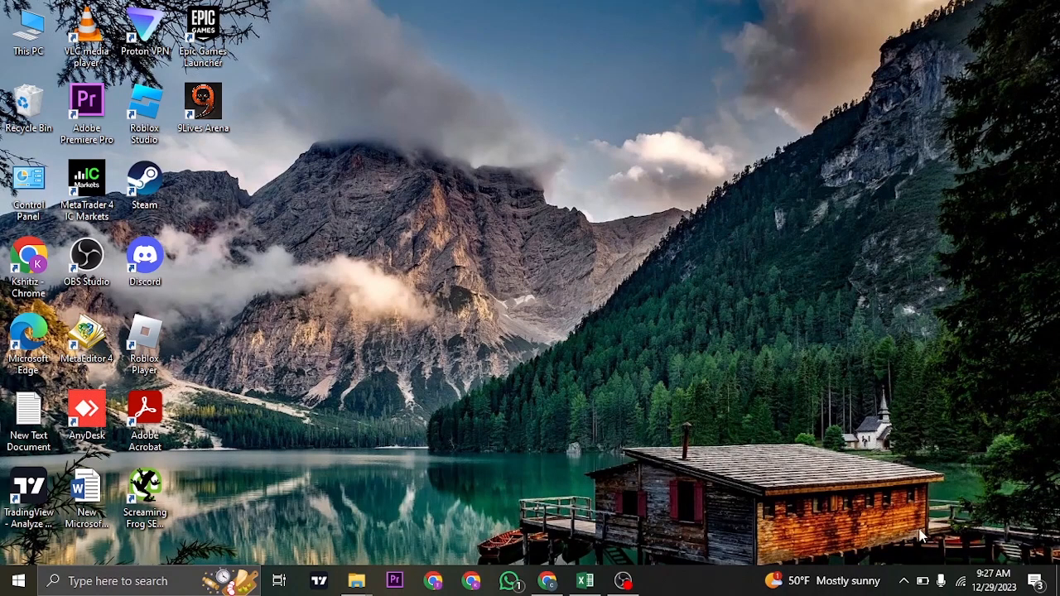
pyautogui.click(904, 580)
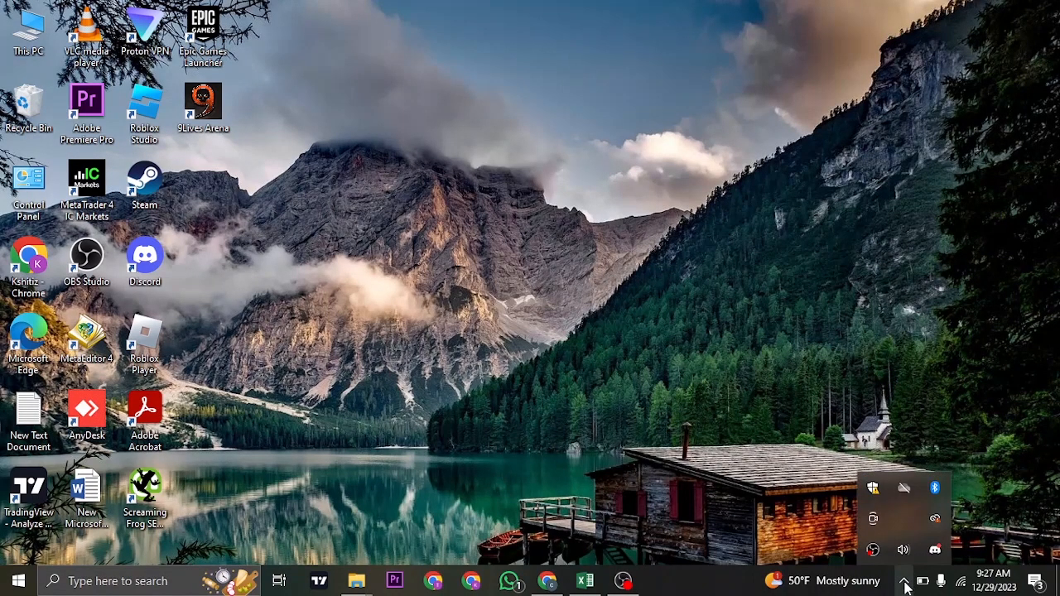
pyautogui.click(905, 581)
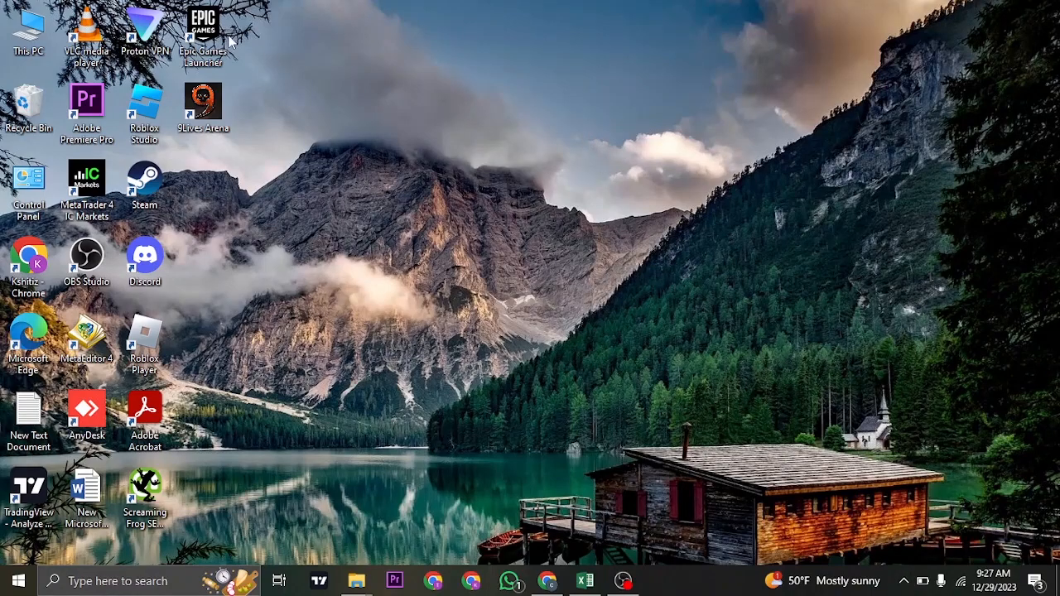
# - Open the Properties of the Epic Games Launcher shortcut
pyautogui.rightClick(203, 29)
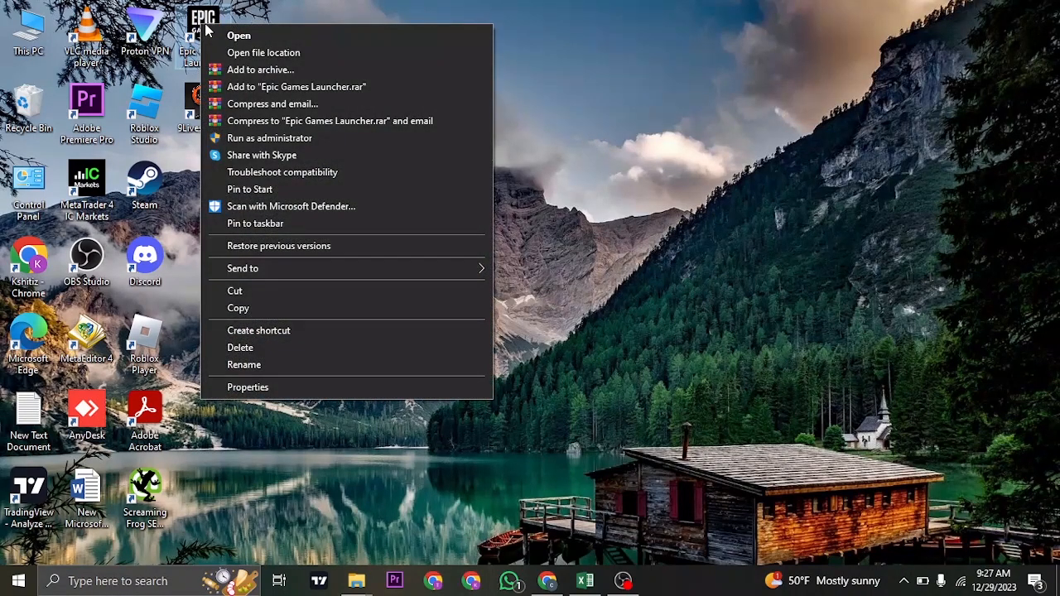
pyautogui.click(247, 387)
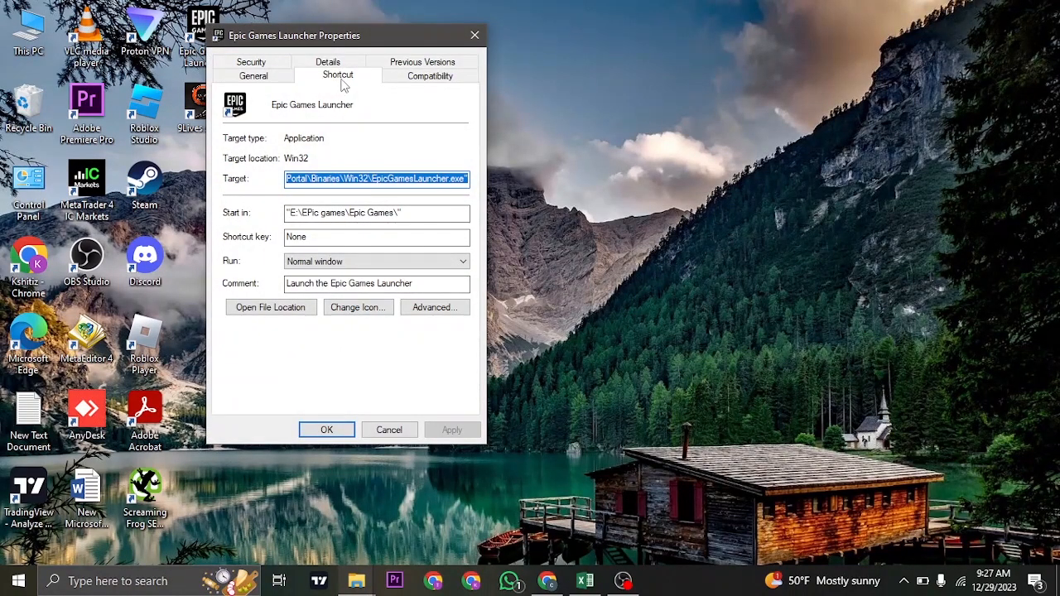
# - Append -http=wininet to the shortcut's Target and apply the change
pyautogui.click(408, 179)
pyautogui.write(' -http=wininet')
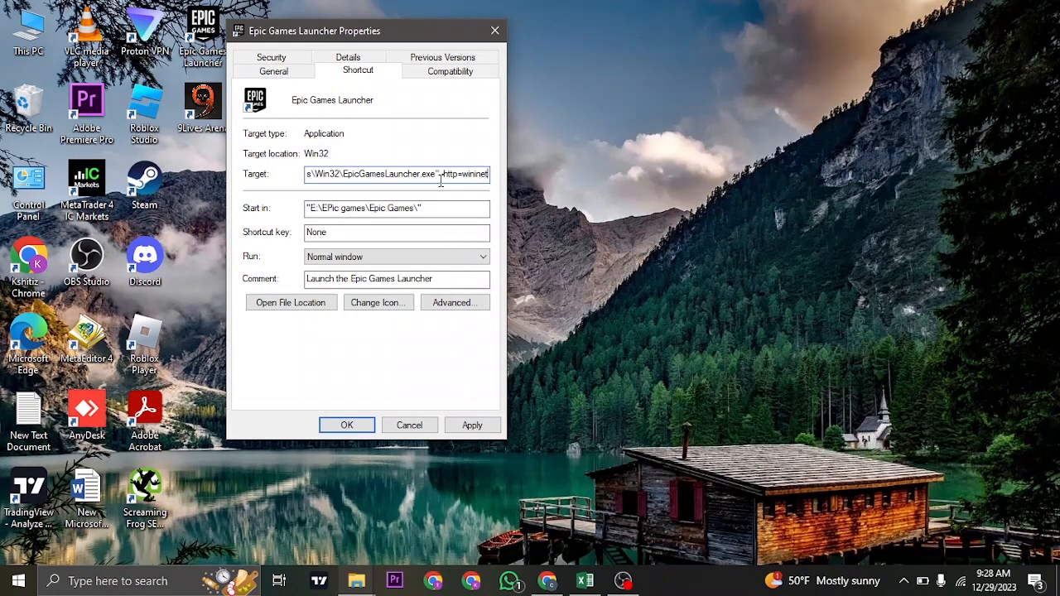
pyautogui.click(472, 424)
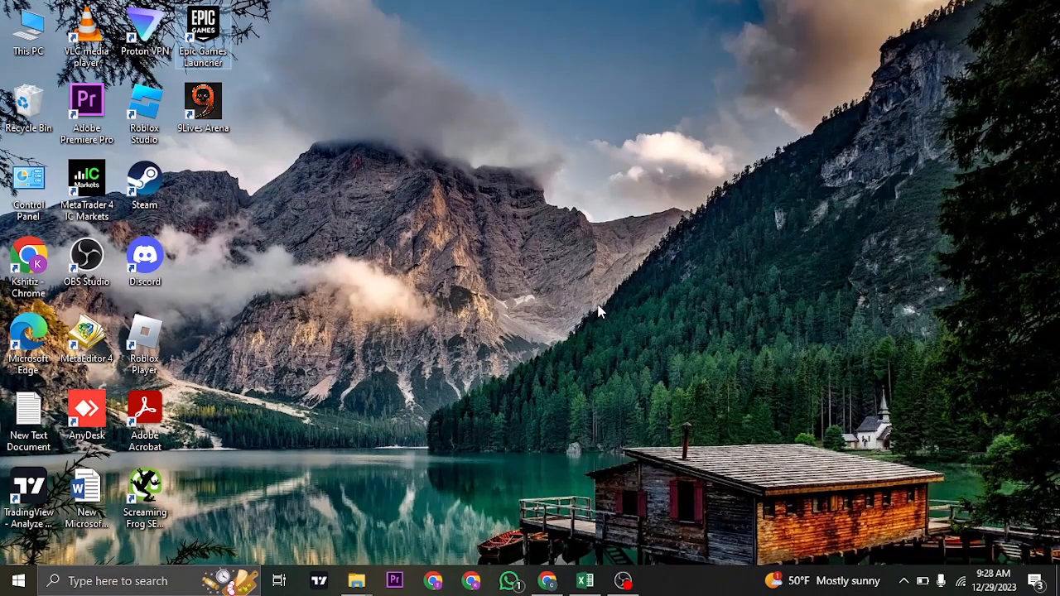
pyautogui.moveTo(302, 162)
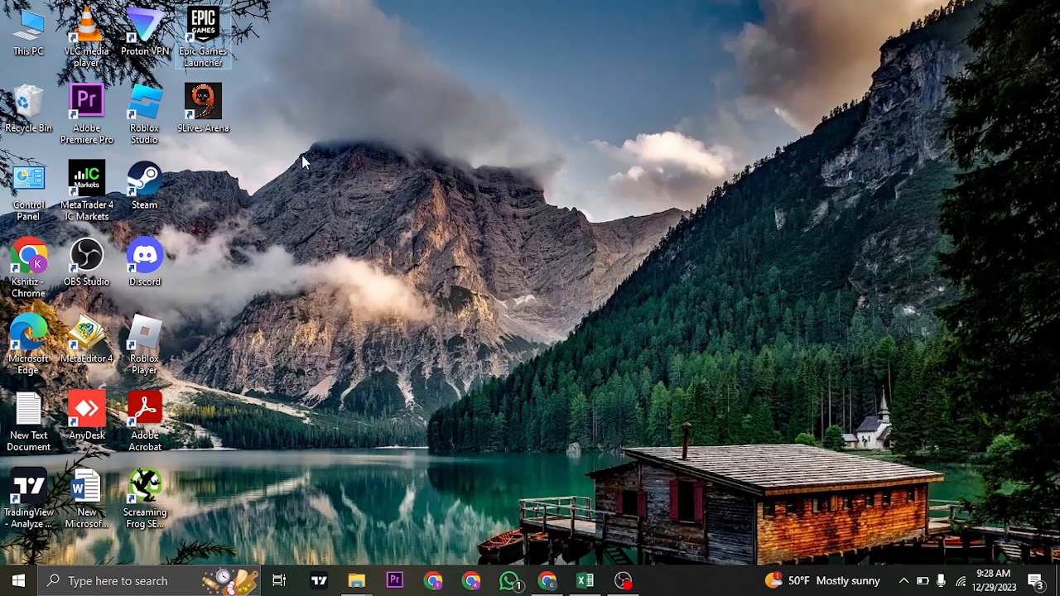
pyautogui.moveTo(835, 133)
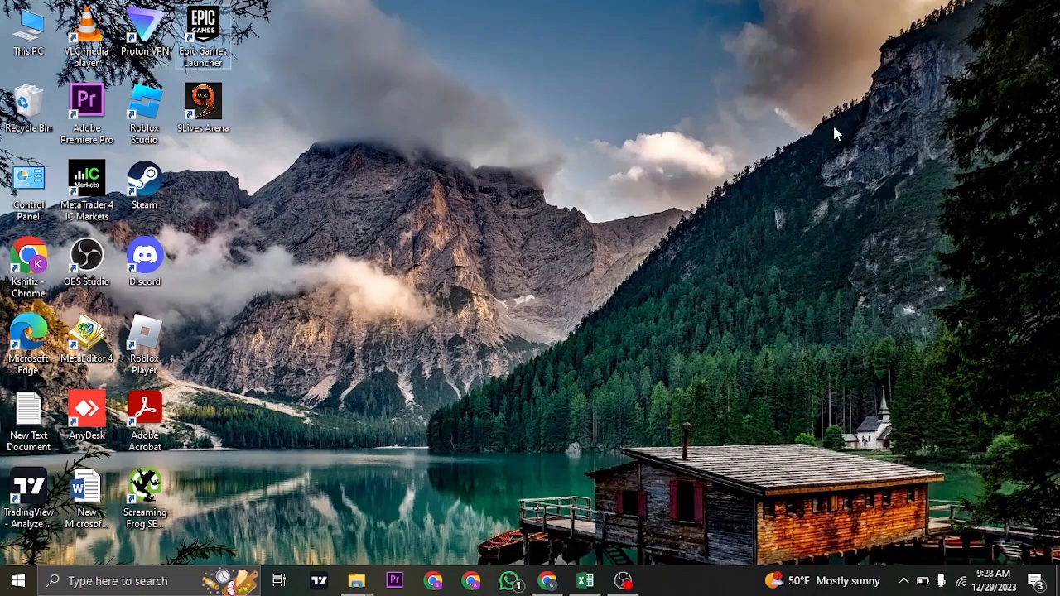
pyautogui.moveTo(488, 217)
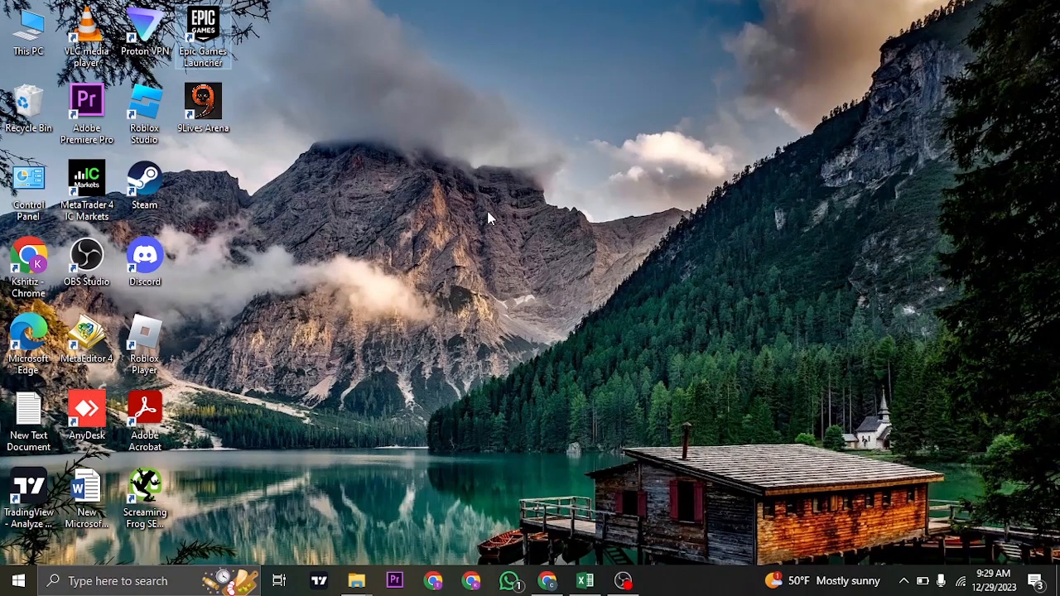
pyautogui.moveTo(609, 265)
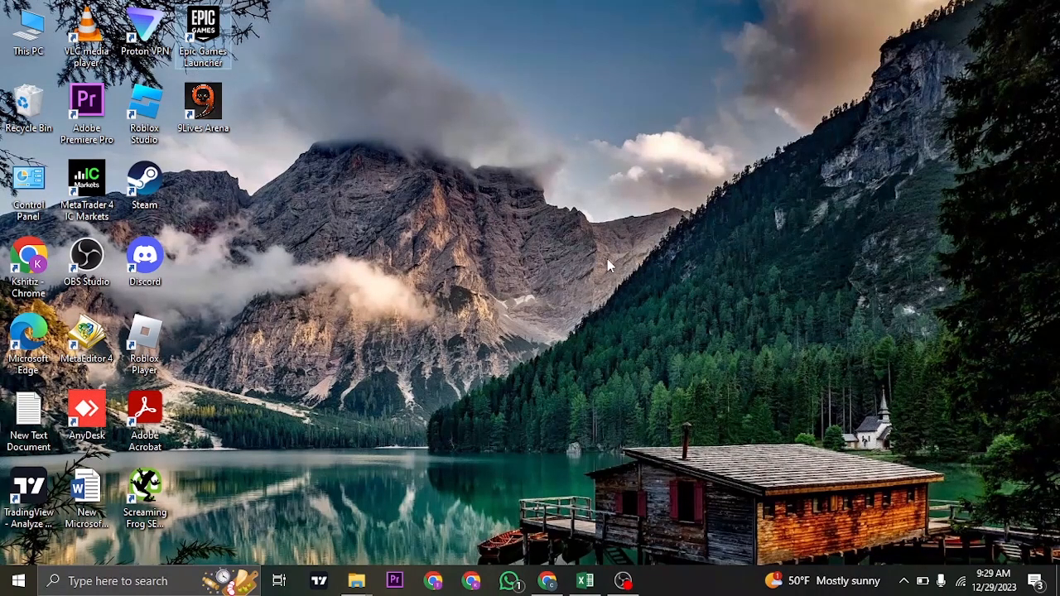